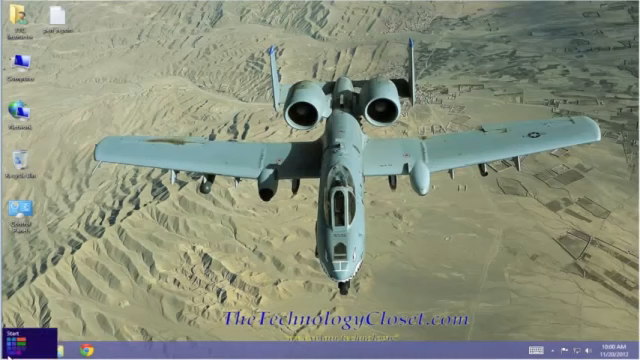
# - Open System Configuration by running msconfig from the Start corner's Run box
pyautogui.rightClick(12, 349)
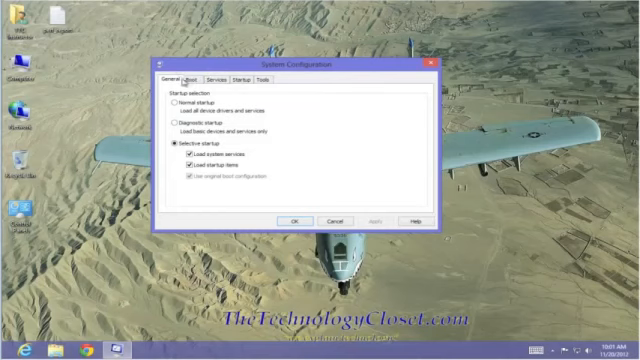
pyautogui.click(188, 76)
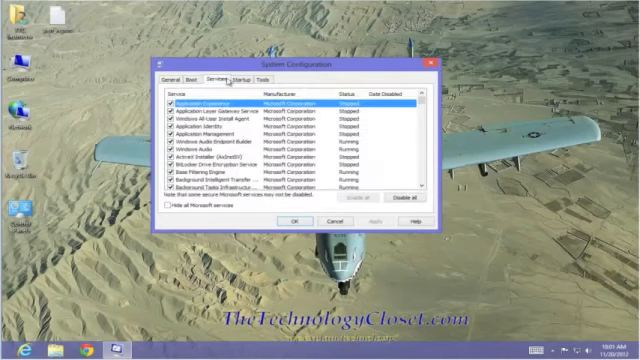
pyautogui.click(241, 79)
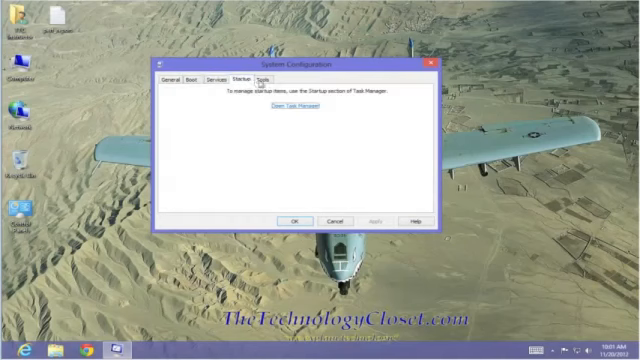
pyautogui.click(275, 76)
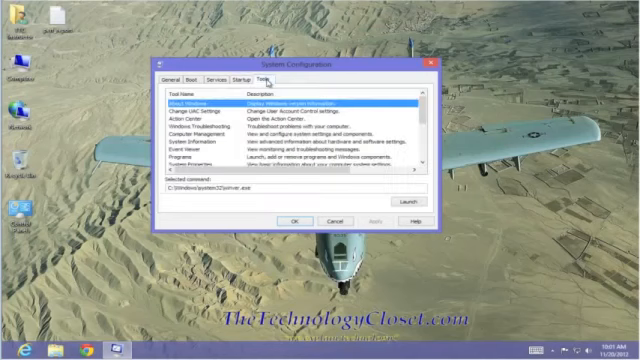
pyautogui.click(177, 78)
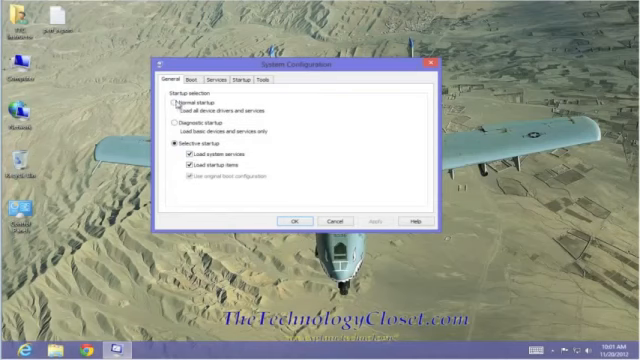
# - Switch startup to Normal, then Diagnostic, then Selective with system services re-enabled
pyautogui.click(175, 95)
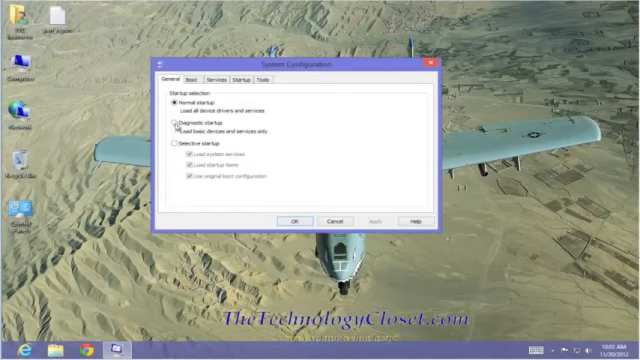
pyautogui.click(173, 129)
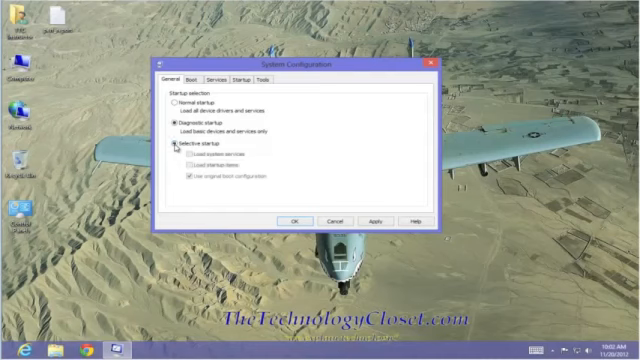
pyautogui.click(174, 154)
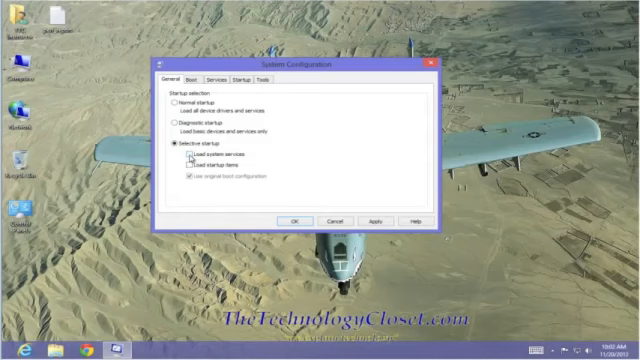
pyautogui.click(181, 168)
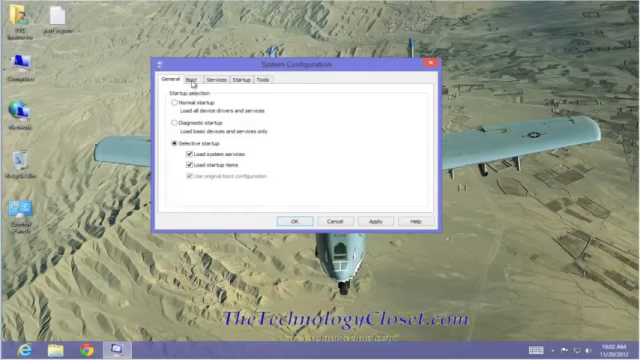
# - Show the Boot tab with the Windows 8 entry and 30-second timeout
pyautogui.click(190, 76)
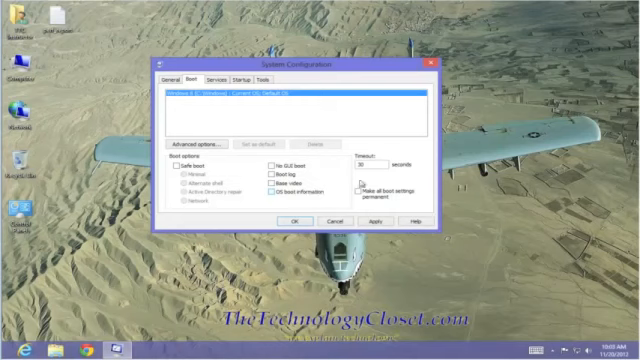
pyautogui.moveTo(404, 210)
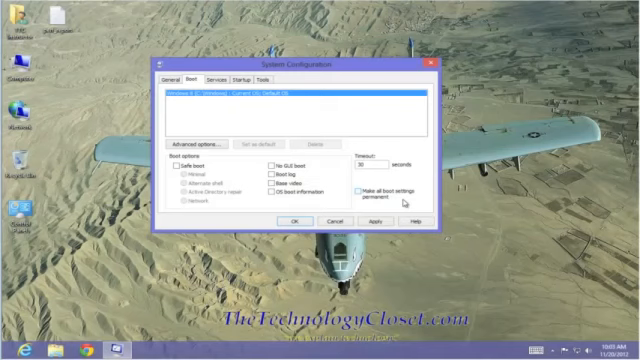
pyautogui.moveTo(197, 124)
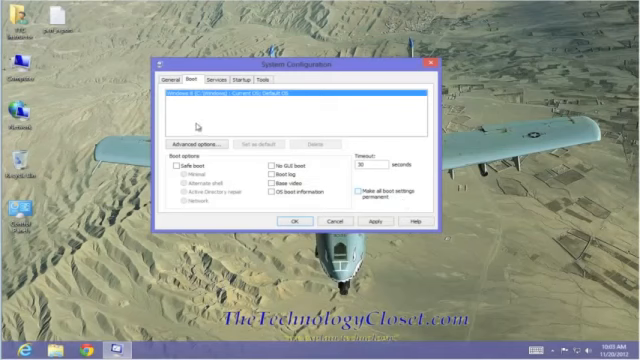
# - Try Safe boot in Minimal mode, then toggle the Safe boot checkbox again
pyautogui.click(176, 164)
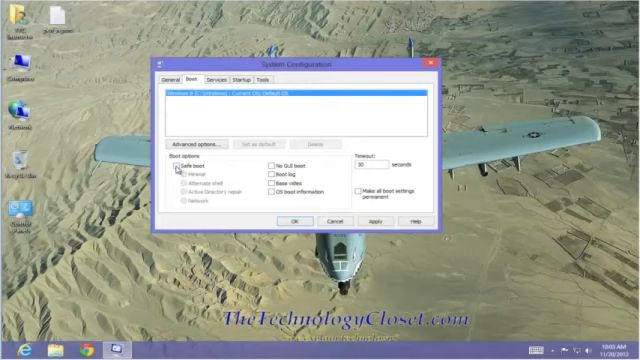
pyautogui.click(171, 164)
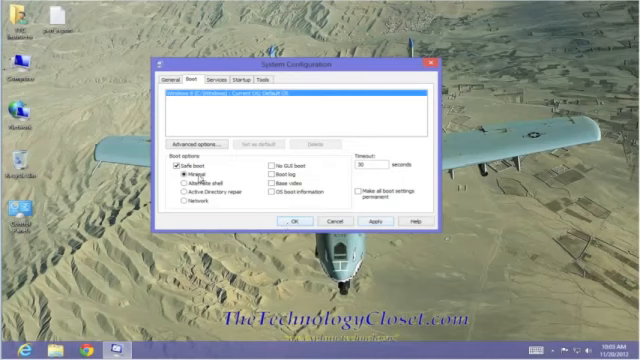
pyautogui.click(177, 175)
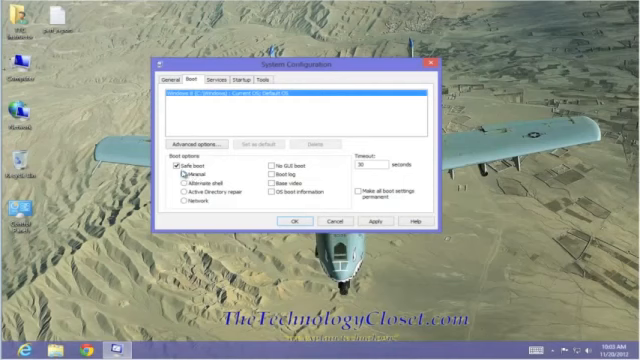
pyautogui.click(173, 167)
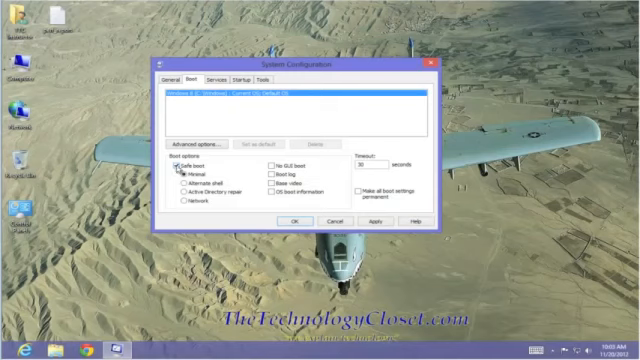
pyautogui.click(173, 160)
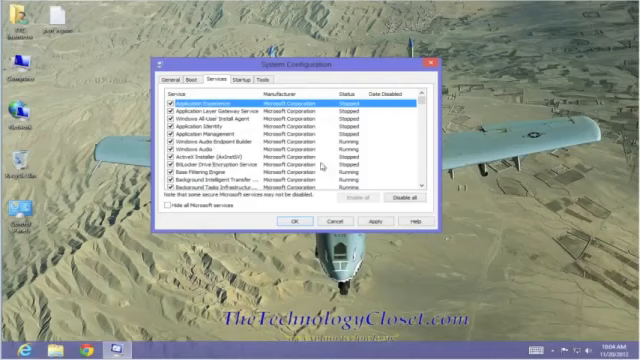
# - Scroll down through the services list and back up slightly
pyautogui.scroll(-3)
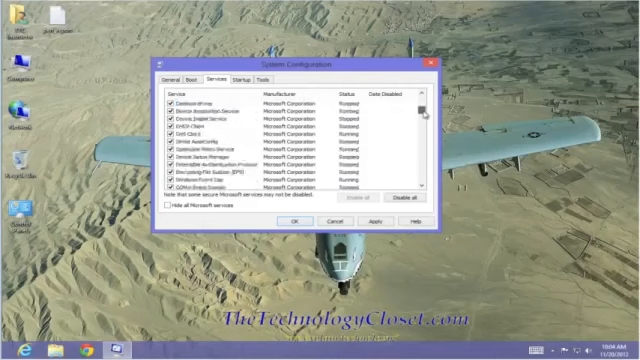
pyautogui.scroll(-3)
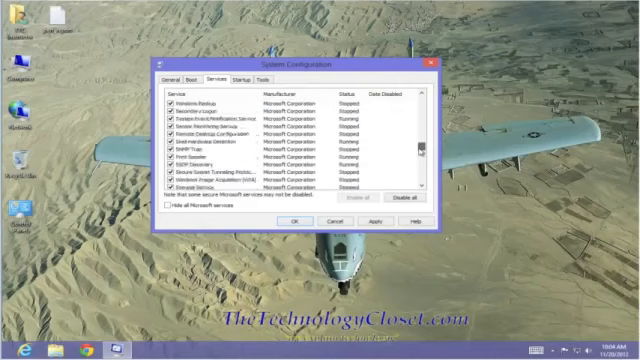
pyautogui.scroll(-3)
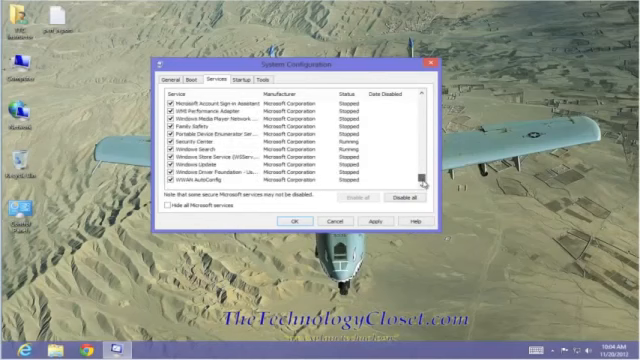
pyautogui.scroll(-3)
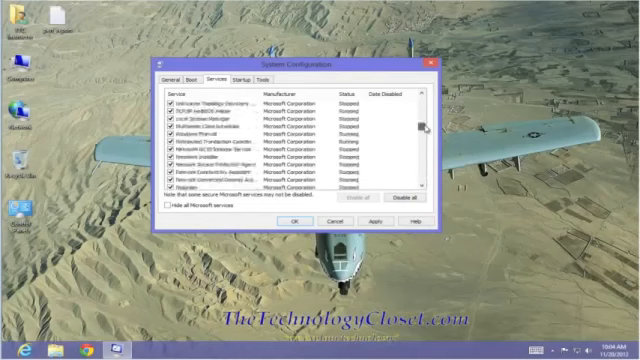
pyautogui.scroll(3)
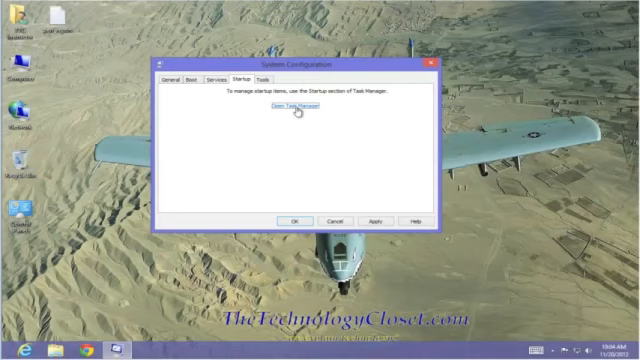
# - Open Task Manager from the Startup tab's link to manage startup items
pyautogui.click(293, 104)
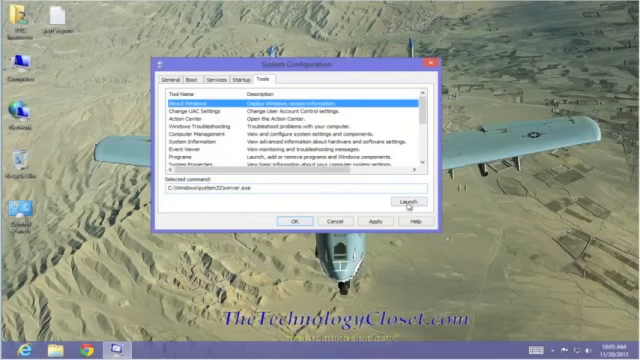
# - Launch About Windows (winver.exe) from the Tools list, then scroll down the list
pyautogui.click(406, 192)
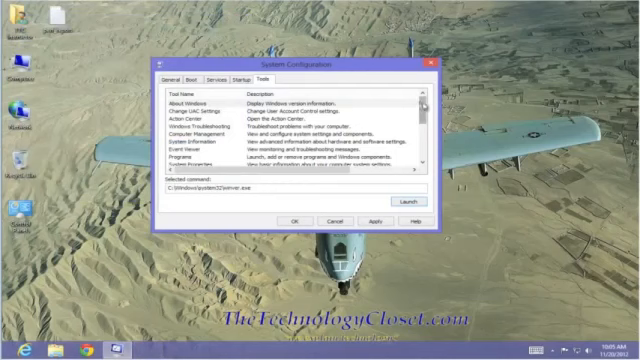
pyautogui.scroll(-3)
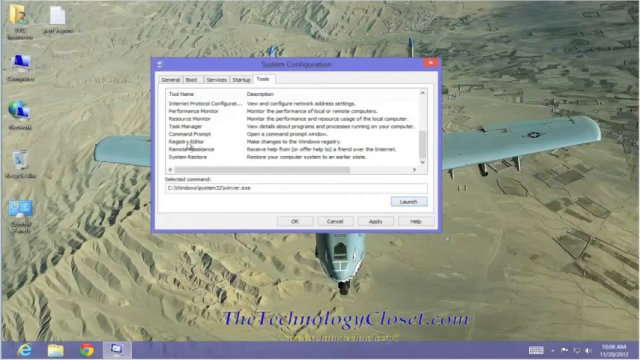
# - Select Registry Editor, setting the command to C:\Windows\System32\regedt32.exe
pyautogui.click(200, 146)
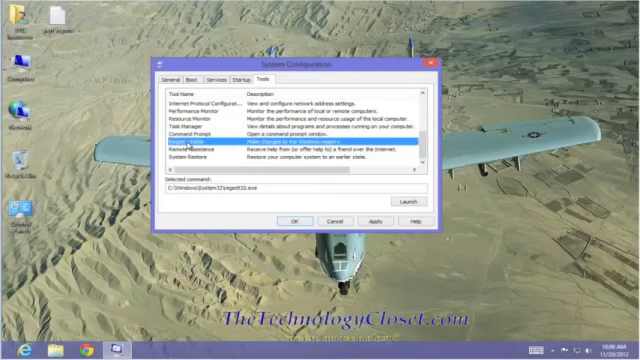